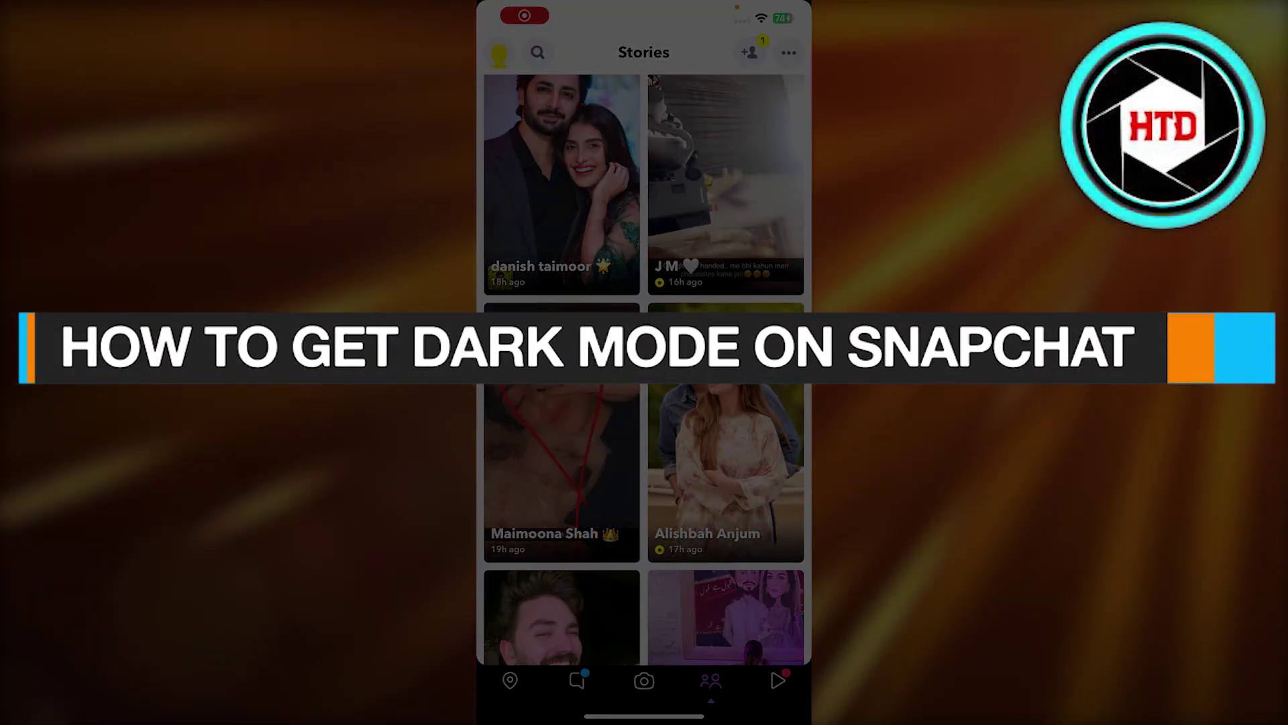
Step: Open your Bitmoji profile page and scroll through its stories and friends sections
{"action": "scroll", "scroll_direction": "up", "scroll_amount": 3}
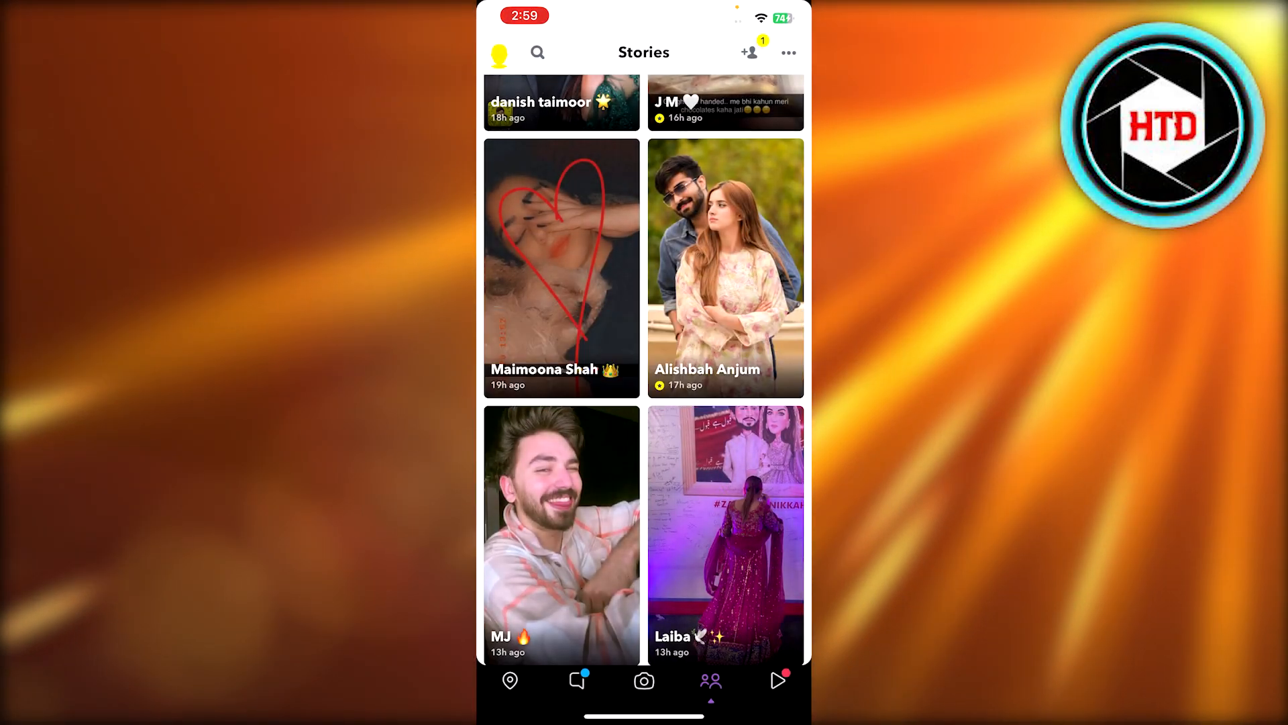
{"action": "left_click", "coordinate": [499, 52]}
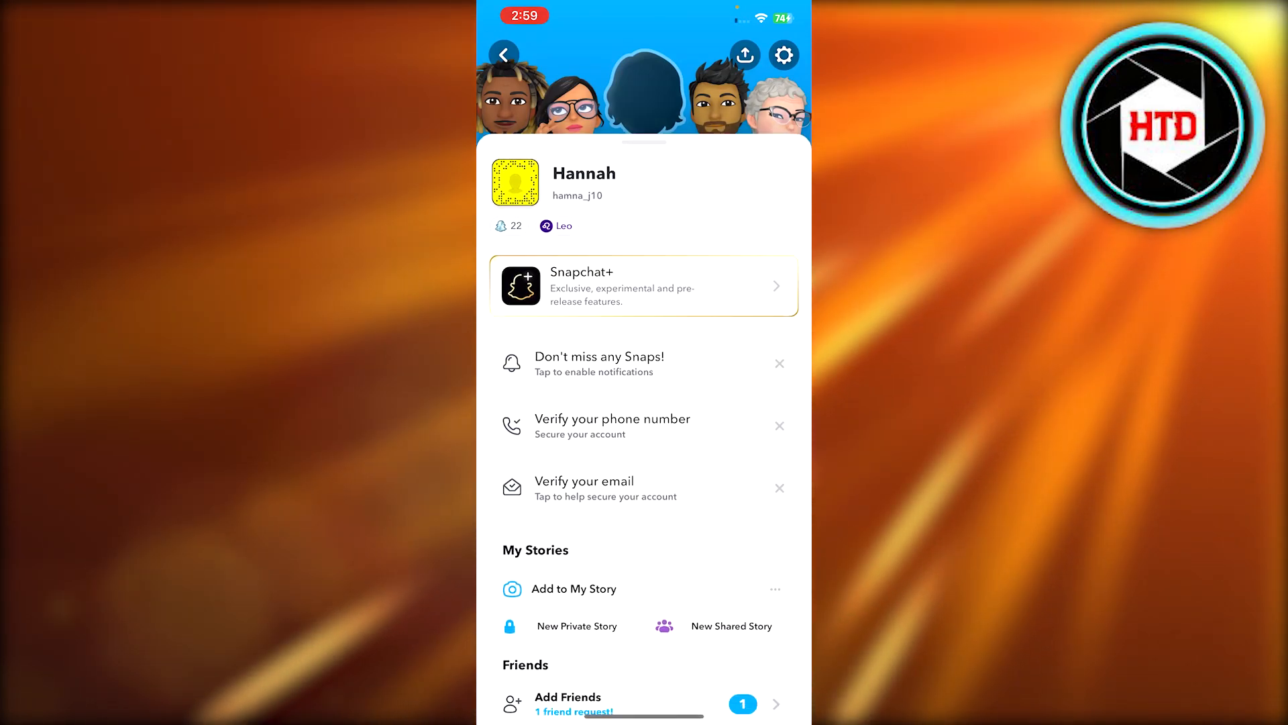
{"action": "scroll", "scroll_direction": "up", "scroll_amount": 3}
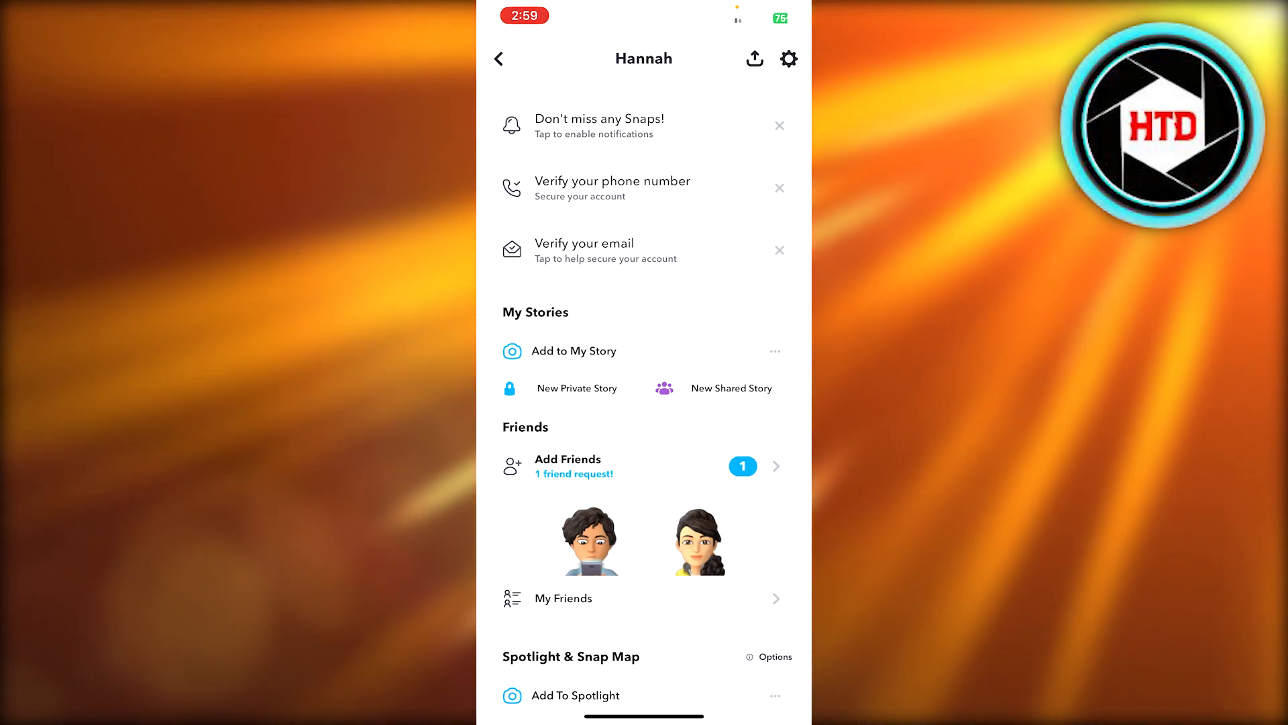
{"action": "scroll", "scroll_direction": "up", "scroll_amount": 3}
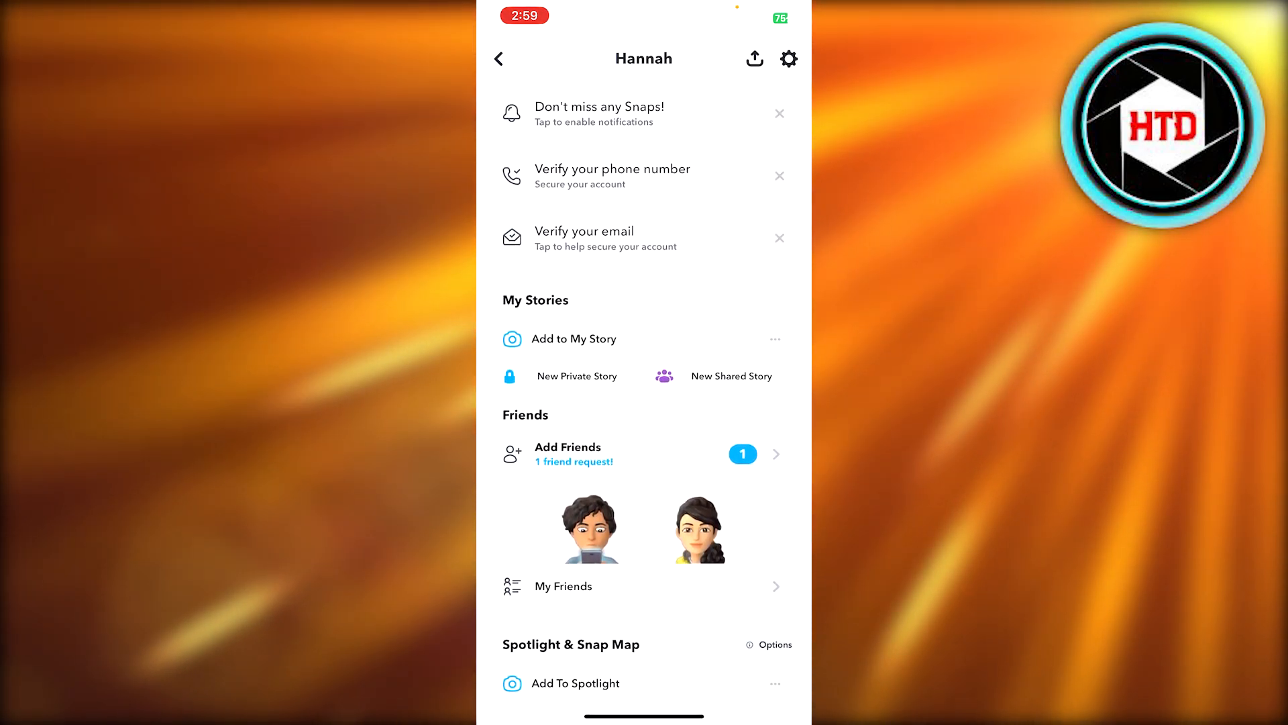
Step: Go from Settings to the App Appearance screen, currently showing Always Light
{"action": "left_click", "coordinate": [787, 59]}
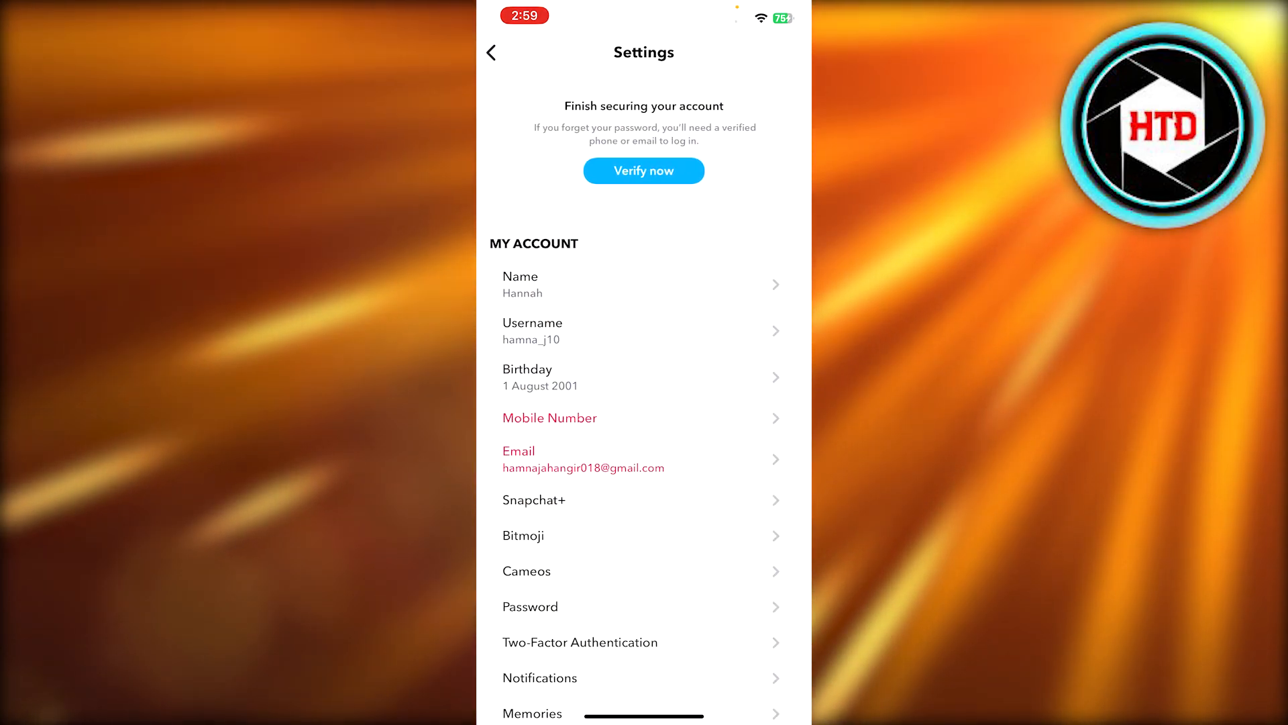
{"action": "scroll", "scroll_direction": "down", "scroll_amount": 3}
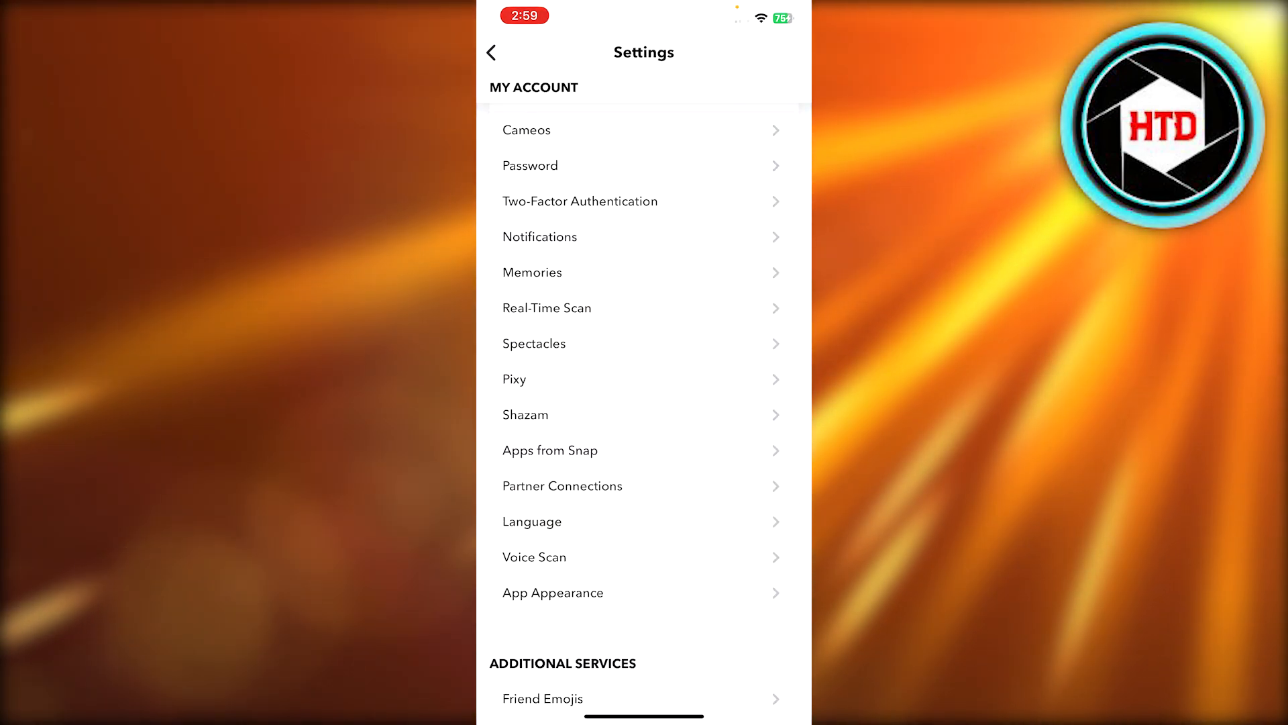
{"action": "scroll", "scroll_direction": "down", "scroll_amount": 3}
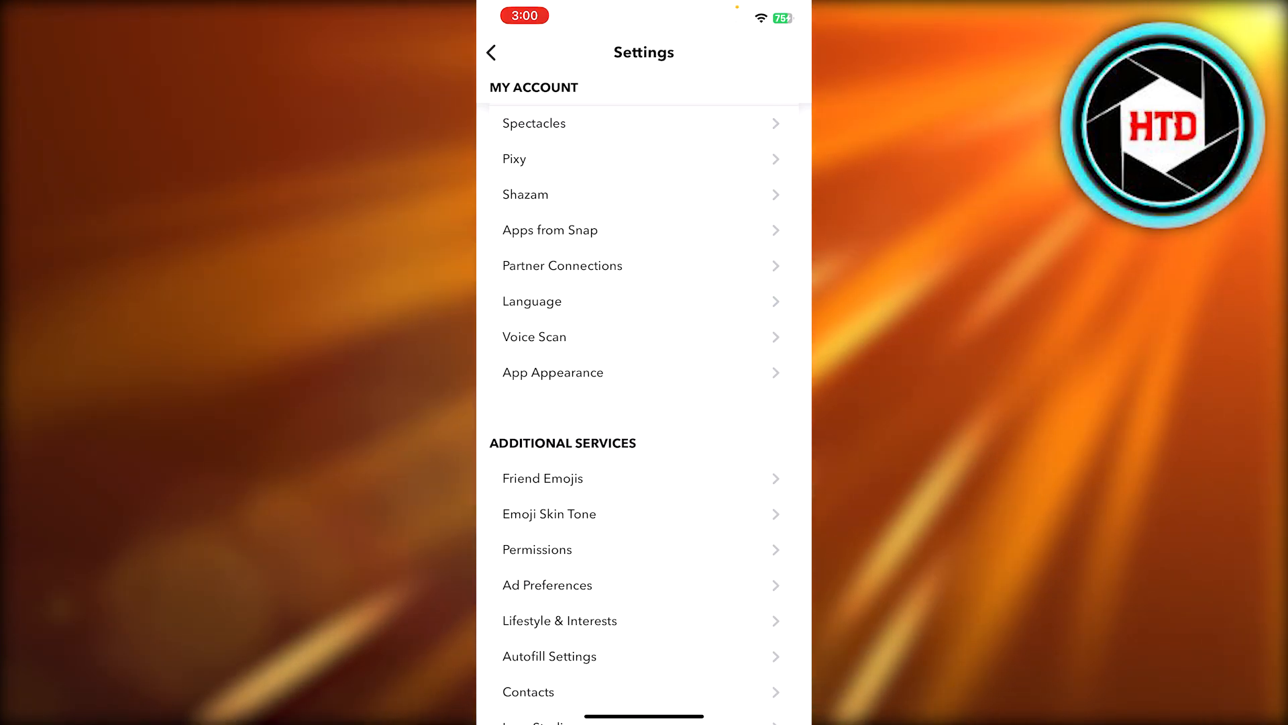
{"action": "left_click", "coordinate": [552, 372]}
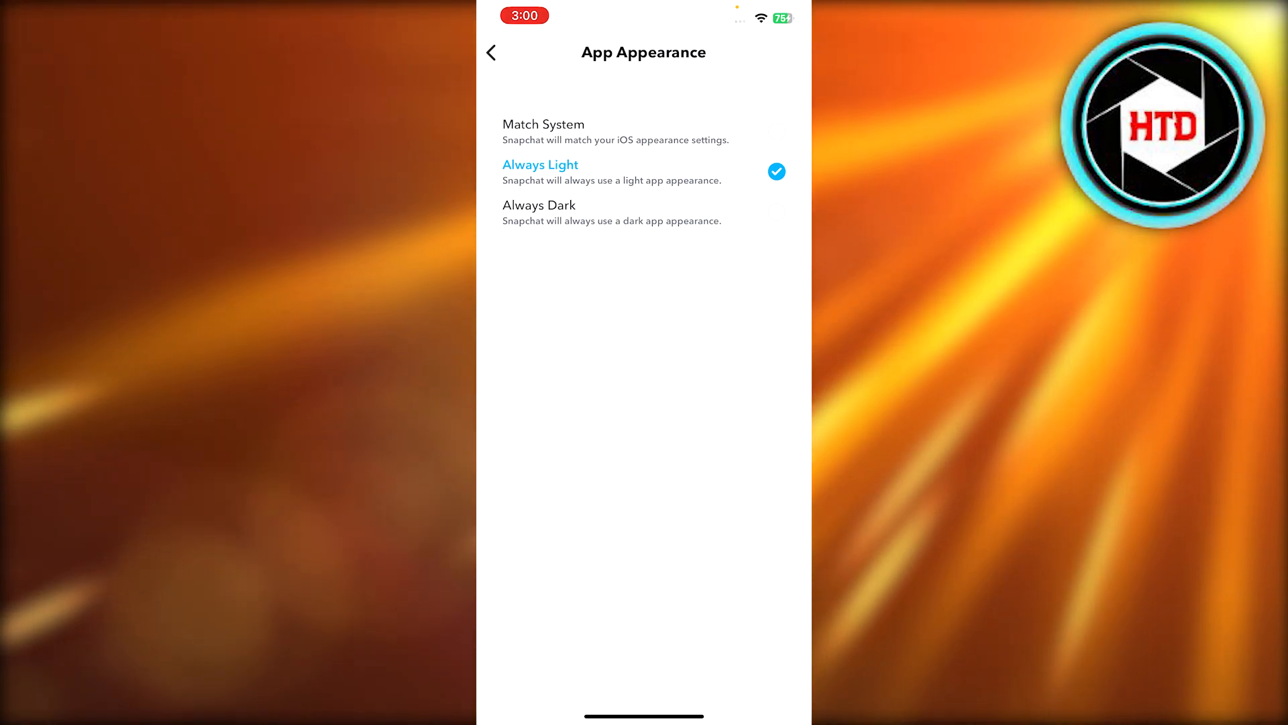
{"action": "left_click", "coordinate": [491, 52]}
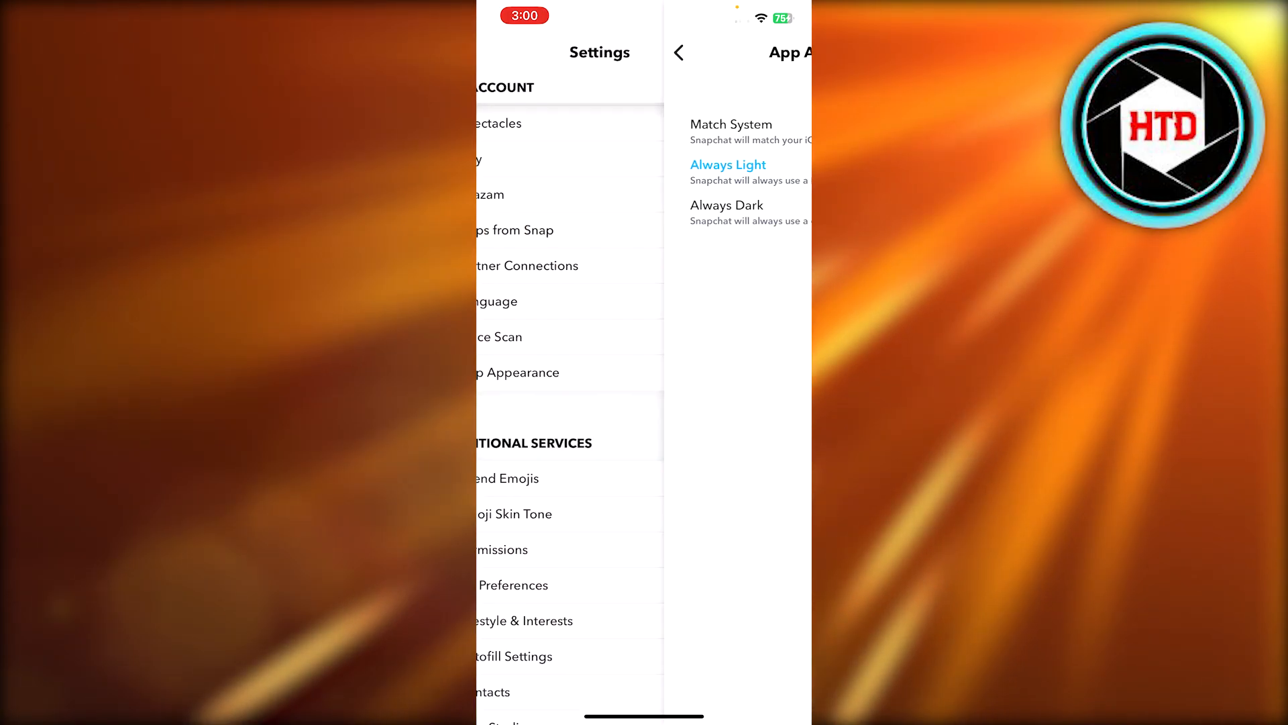
{"action": "left_click", "coordinate": [678, 52]}
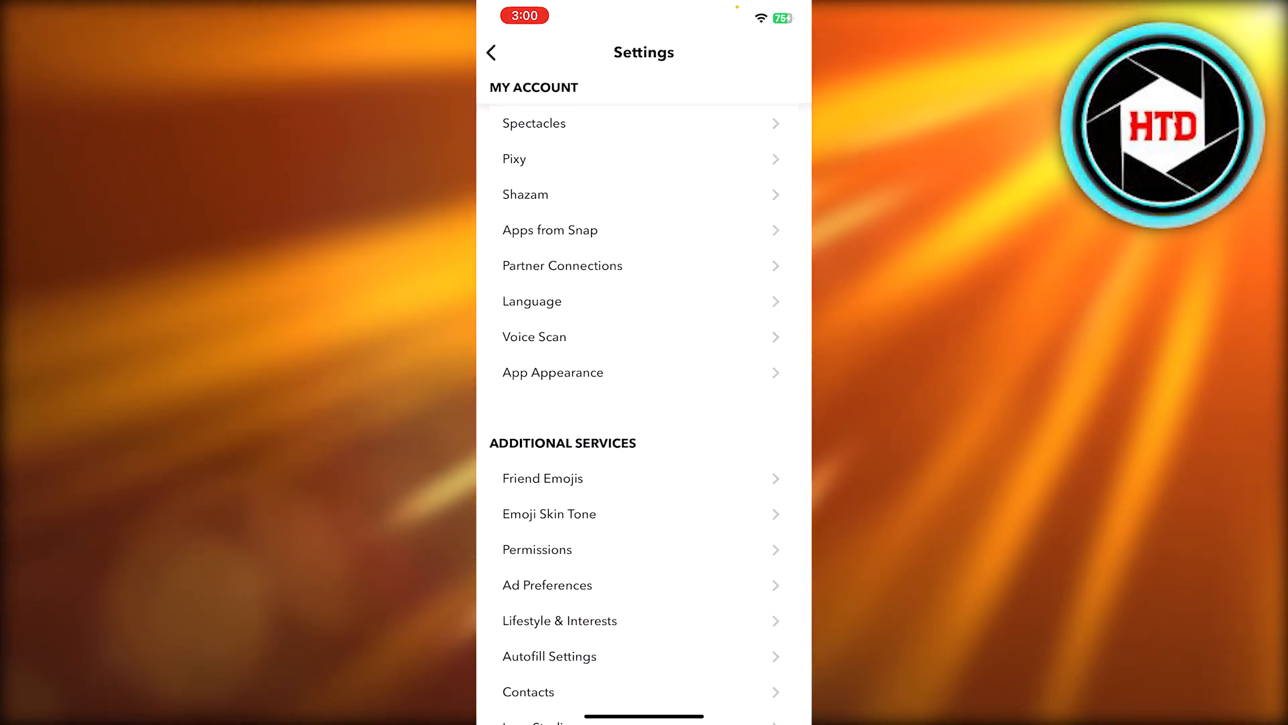
{"action": "scroll", "scroll_direction": "down", "scroll_amount": 3}
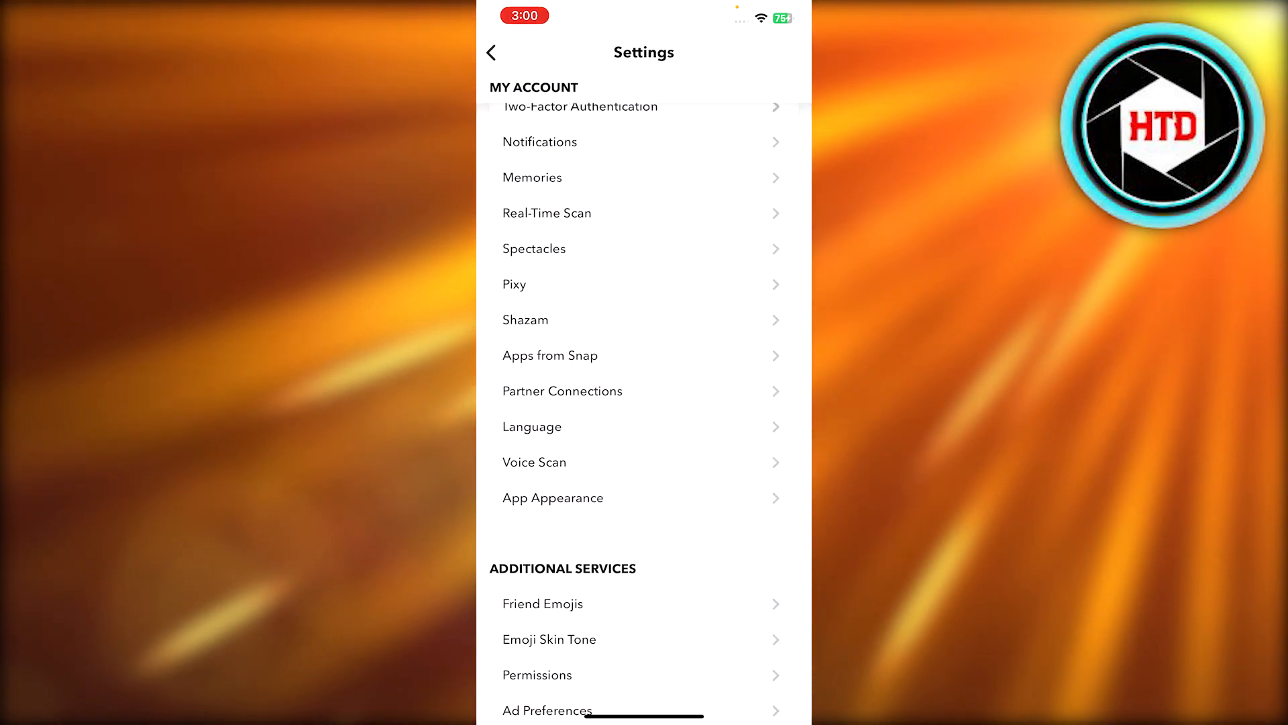
{"action": "left_click", "coordinate": [553, 497]}
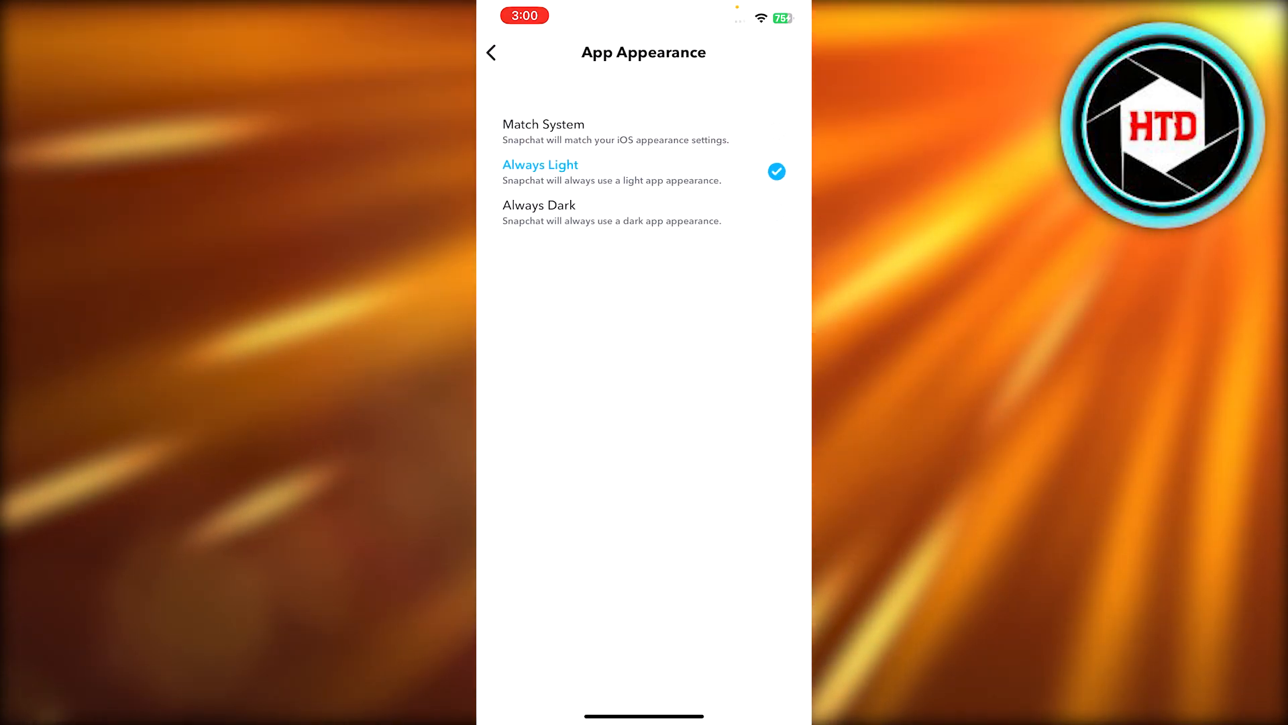
Step: Choose Always Dark and return to the now-dark settings list
{"action": "left_click", "coordinate": [539, 204]}
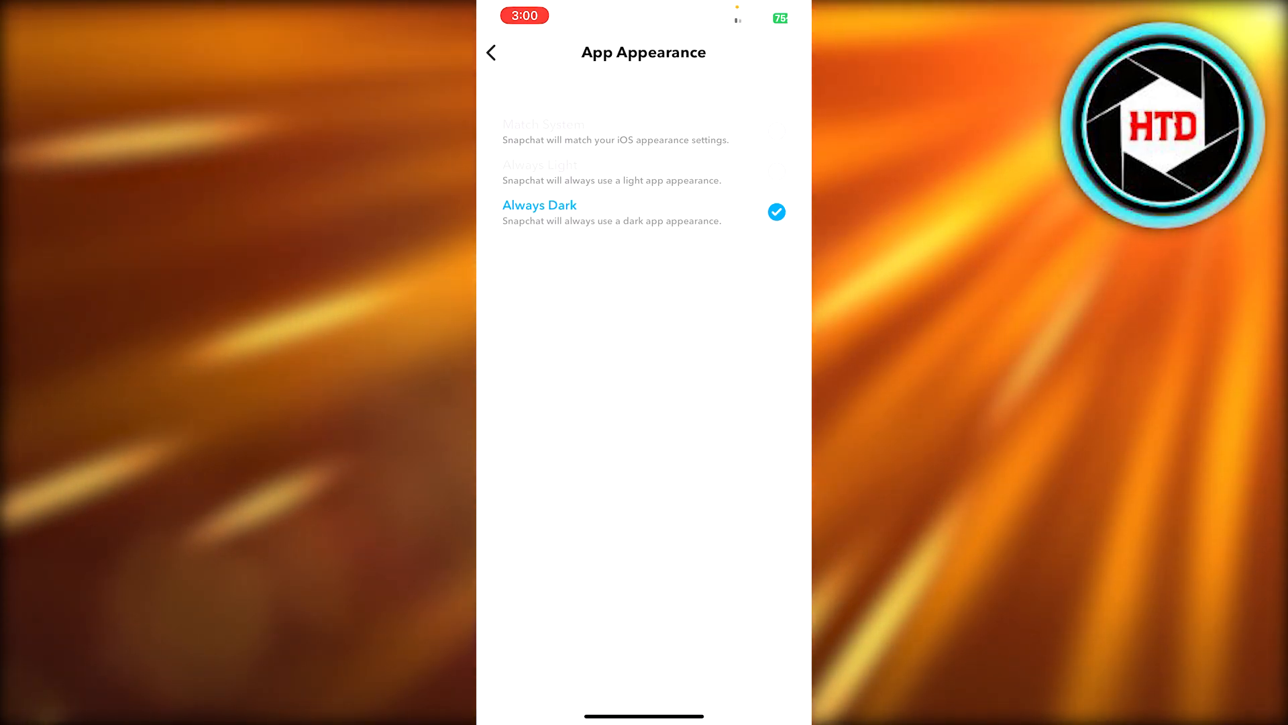
{"action": "left_click", "coordinate": [491, 52]}
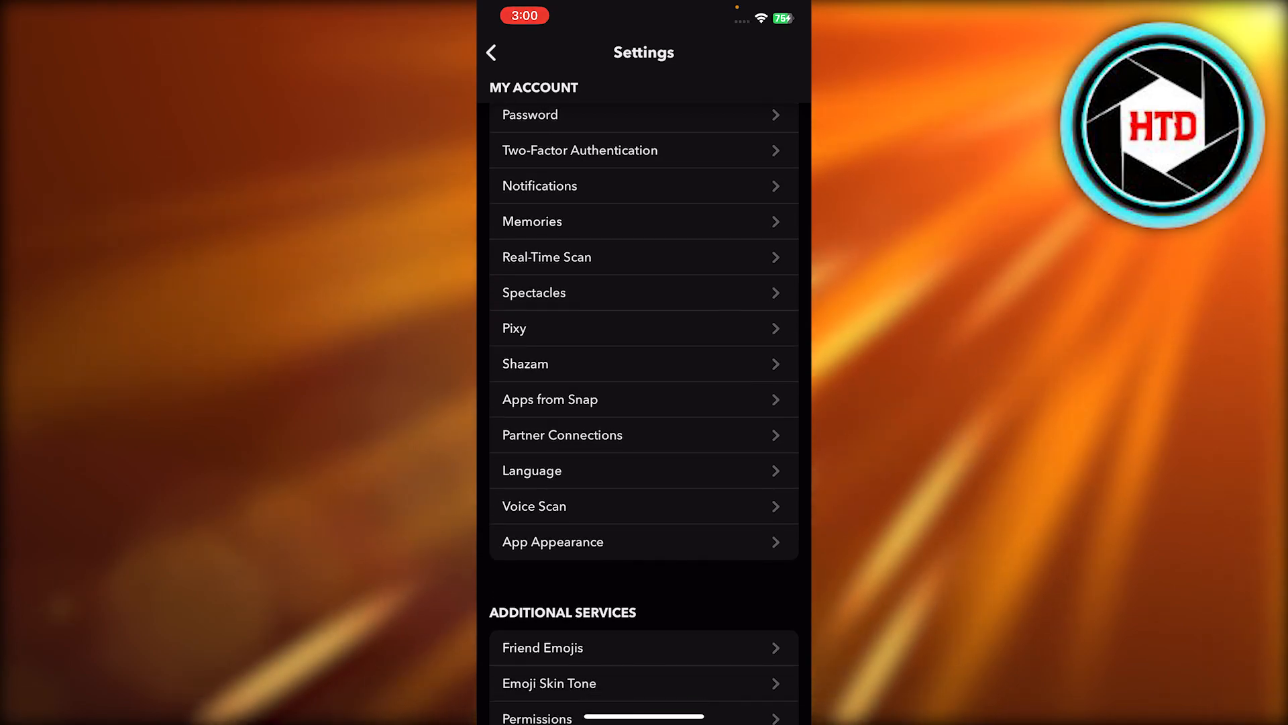
Step: Reopen App Appearance in the dark interface and confirm Always Dark is checked
{"action": "scroll", "scroll_direction": "down", "scroll_amount": 3}
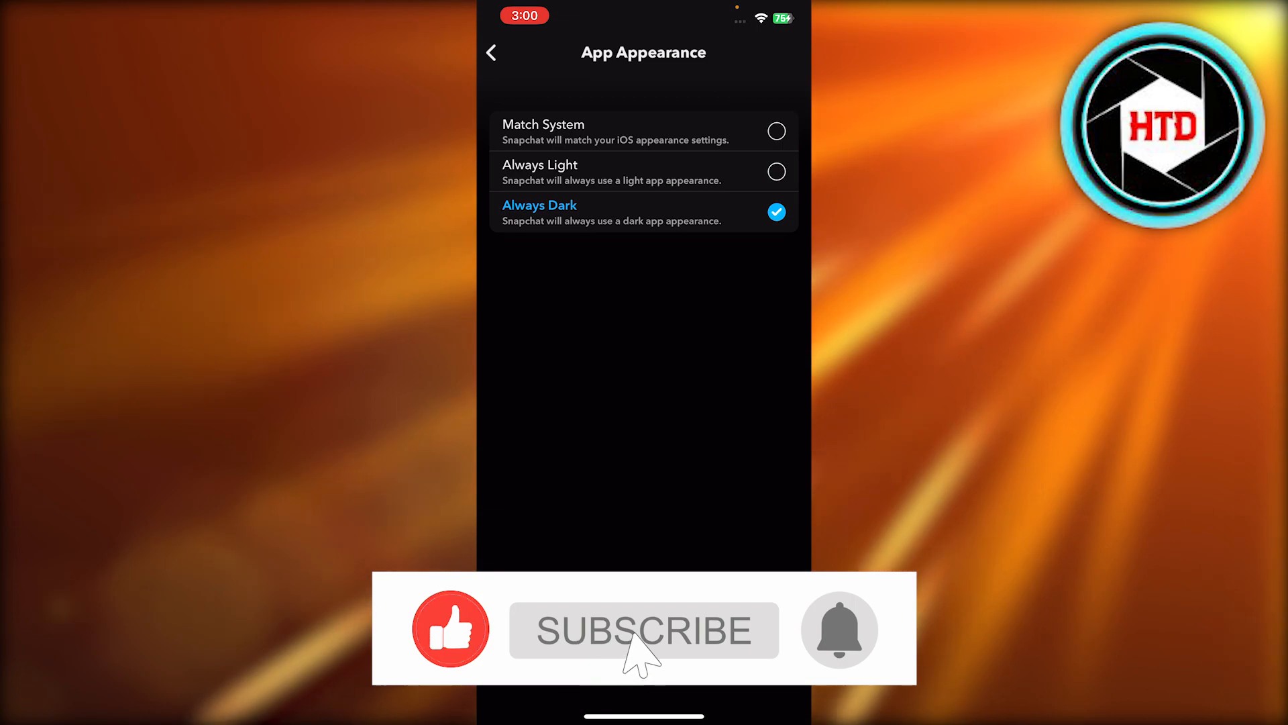
{"action": "left_click", "coordinate": [643, 631]}
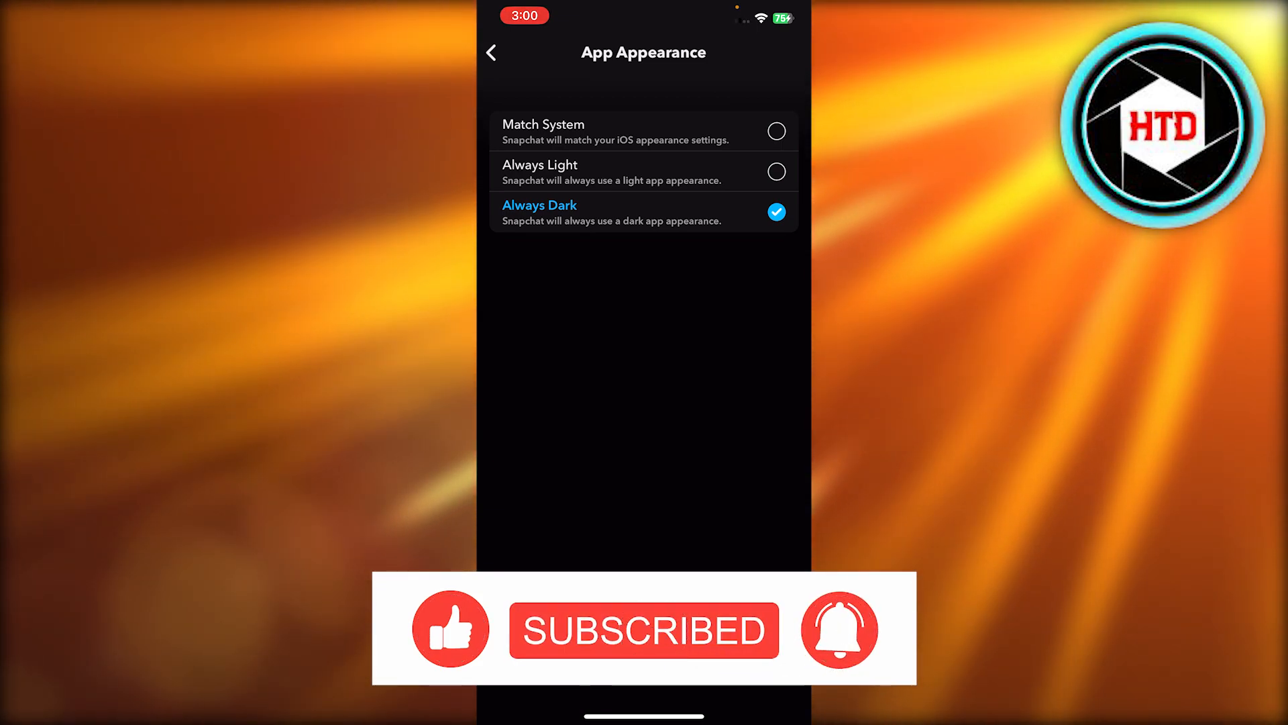